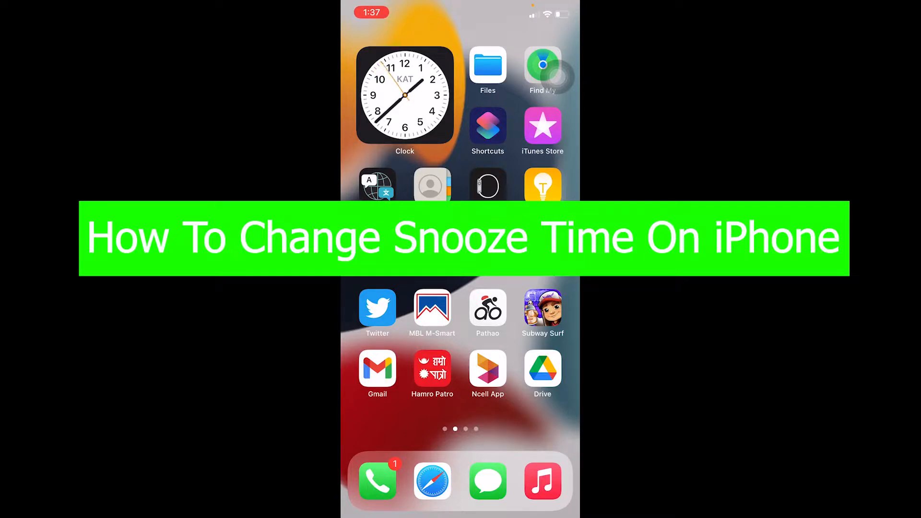
- Swipe to the Home Screen page with App Store and Clock
{"action": "scroll", "scroll_direction": "left", "scroll_amount": 3}
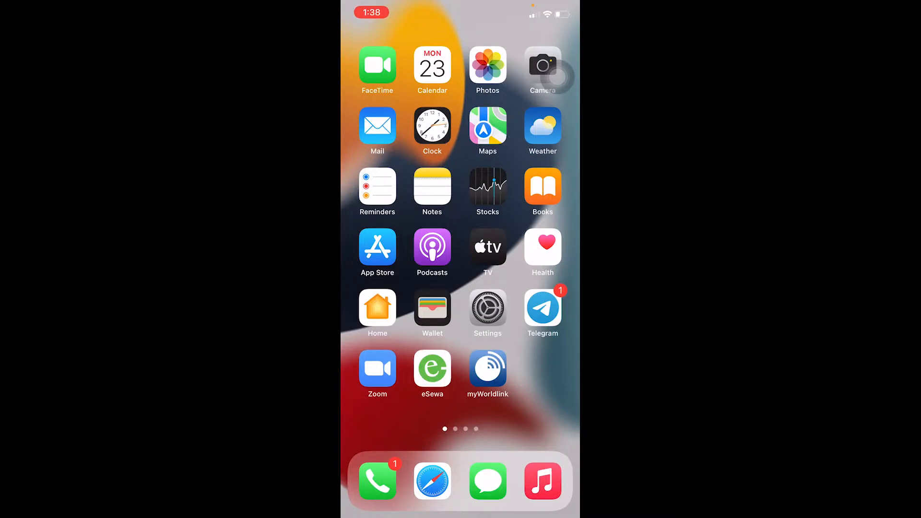
- Search the App Store for 'alaram', browse results to Alarm Clock for Me, return Home
{"action": "scroll", "scroll_direction": "right", "scroll_amount": 3}
{"action": "type", "text": "a"}
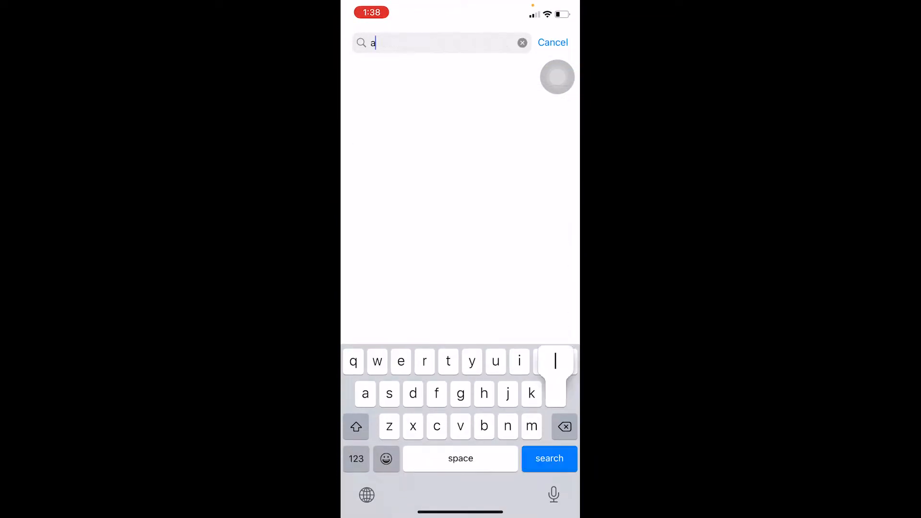
{"action": "type", "text": "laram"}
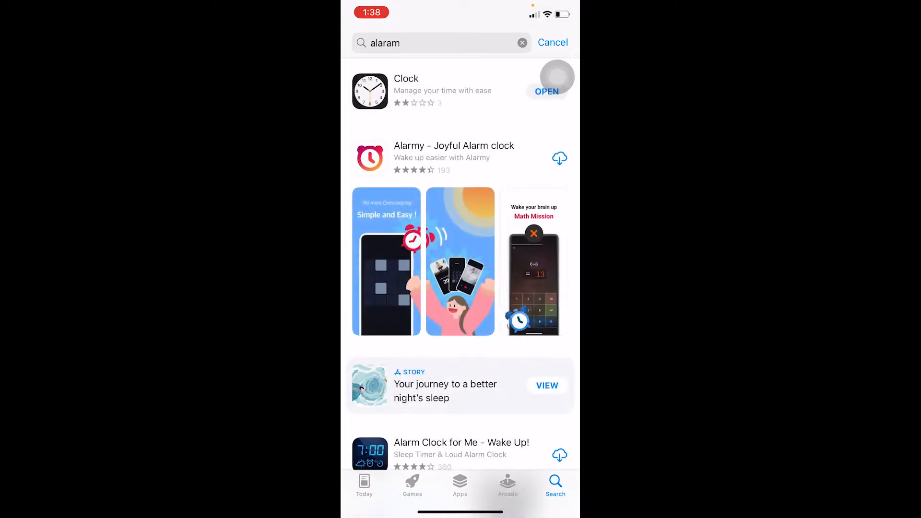
{"action": "scroll", "scroll_direction": "down", "scroll_amount": 3}
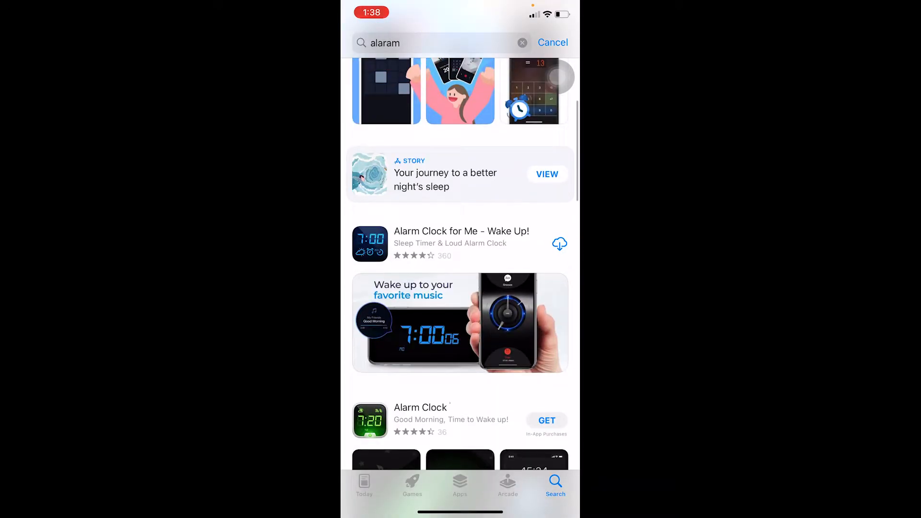
{"action": "left_click", "coordinate": [559, 243]}
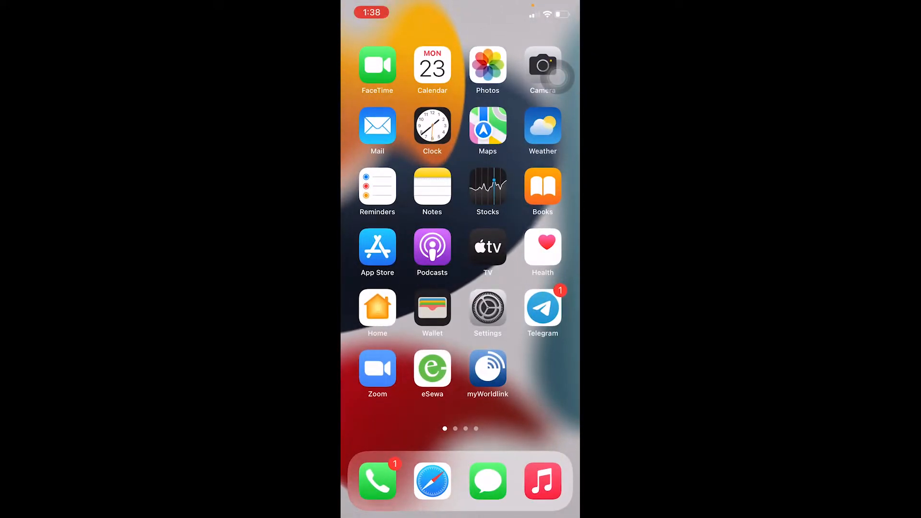
- Open Clock, enable the 12:00 AM alarm and open its edit screen
{"action": "left_click", "coordinate": [432, 125]}
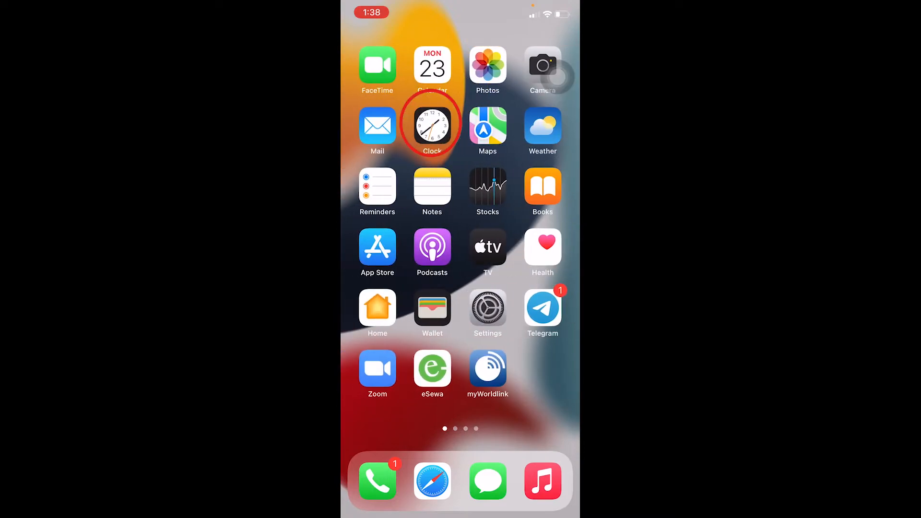
{"action": "left_click", "coordinate": [431, 124]}
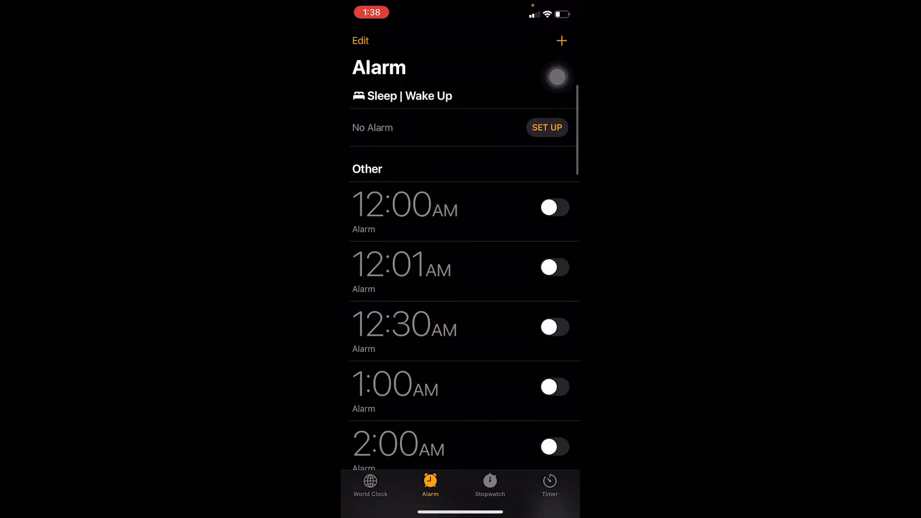
{"action": "left_click", "coordinate": [554, 208]}
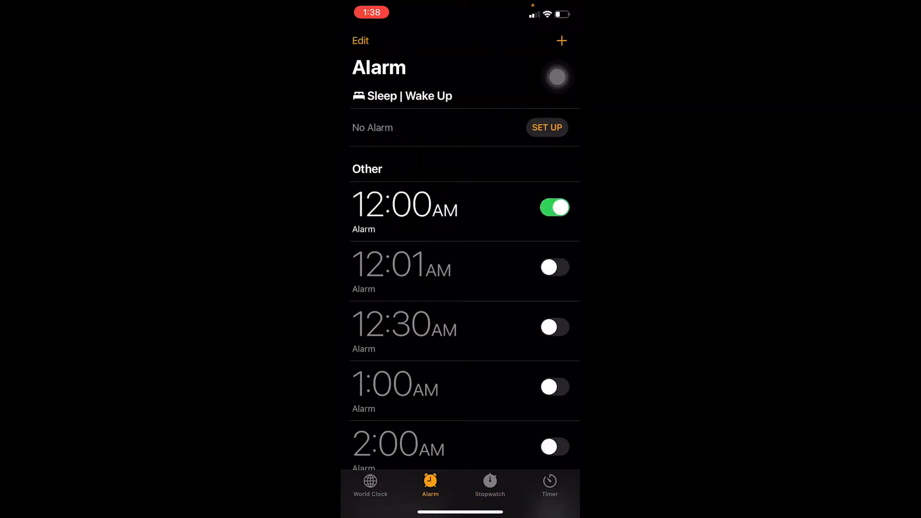
{"action": "left_click", "coordinate": [411, 211]}
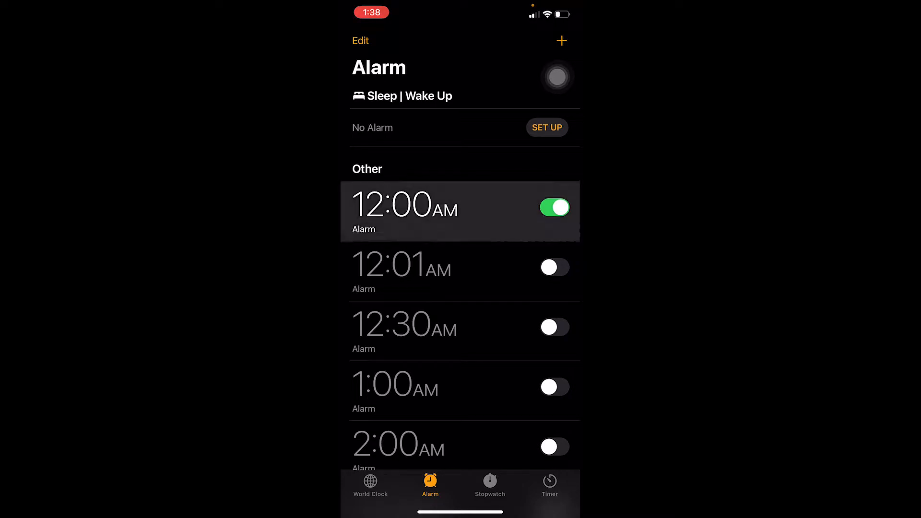
{"action": "left_click", "coordinate": [406, 212]}
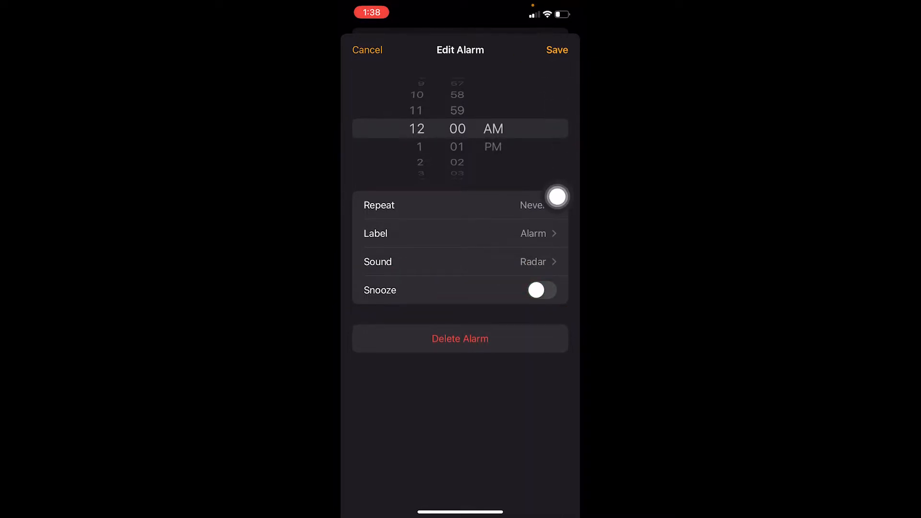
{"action": "left_click", "coordinate": [556, 50]}
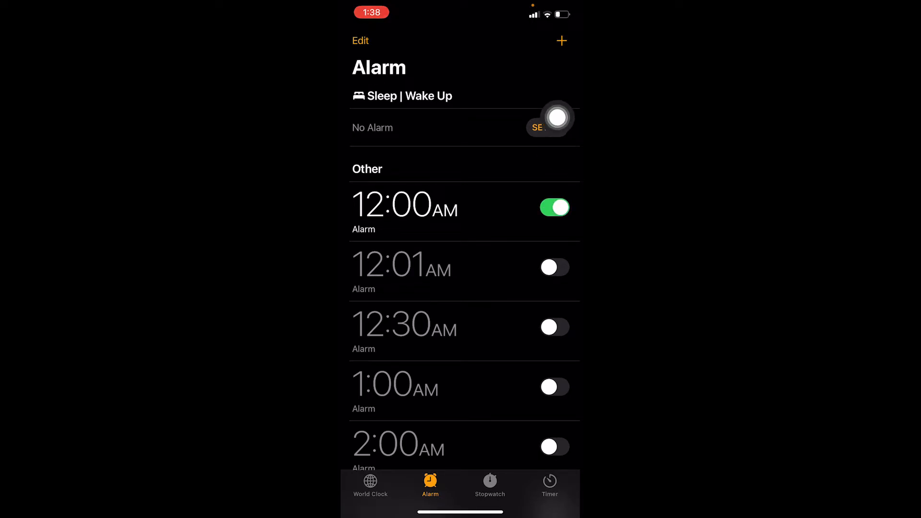
- Turn on the 12:01 AM alarm and go back to the Home Screen
{"action": "left_click", "coordinate": [554, 267]}
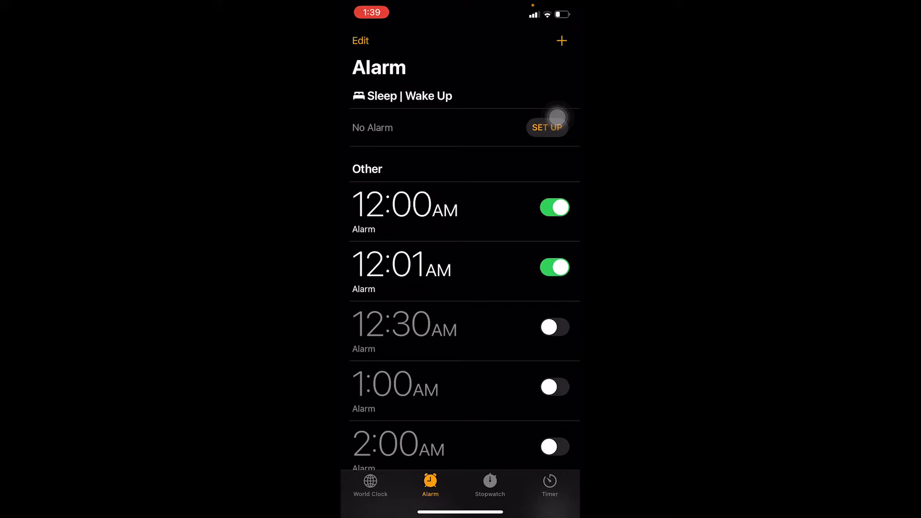
{"action": "left_click", "coordinate": [554, 327]}
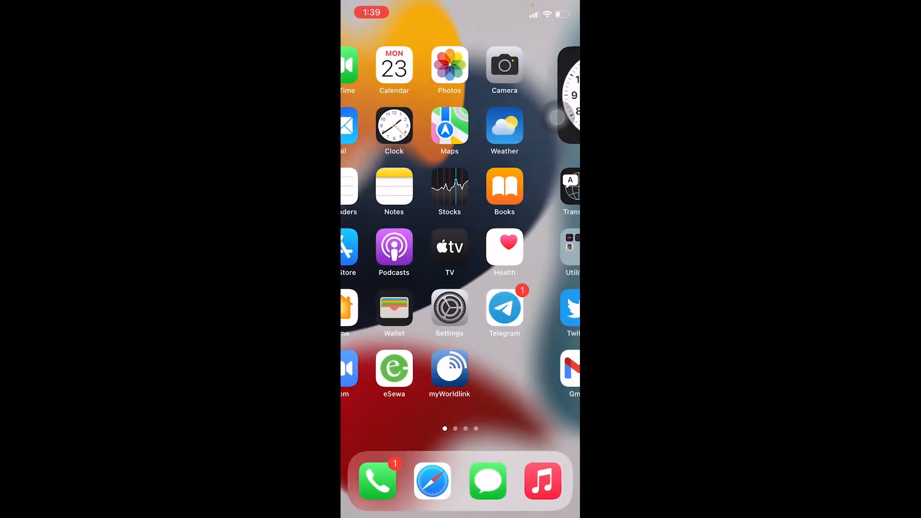
- Swipe to the third Home Screen page and launch AlarmClockforMe
{"action": "scroll", "scroll_direction": "left", "scroll_amount": 3}
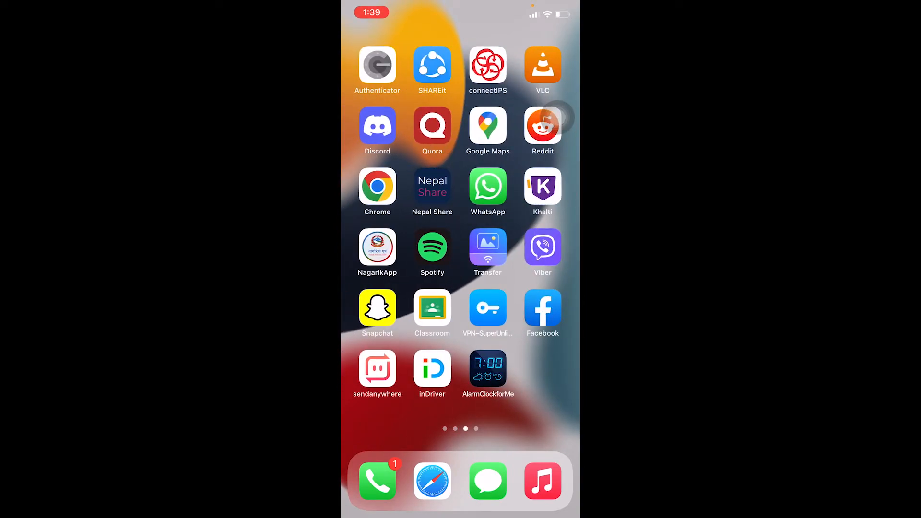
{"action": "left_click", "coordinate": [488, 370]}
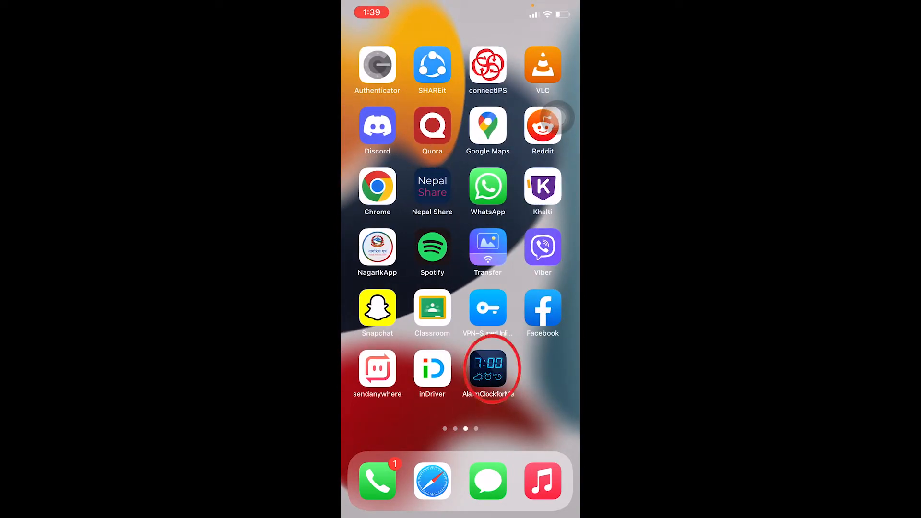
{"action": "left_click", "coordinate": [488, 370]}
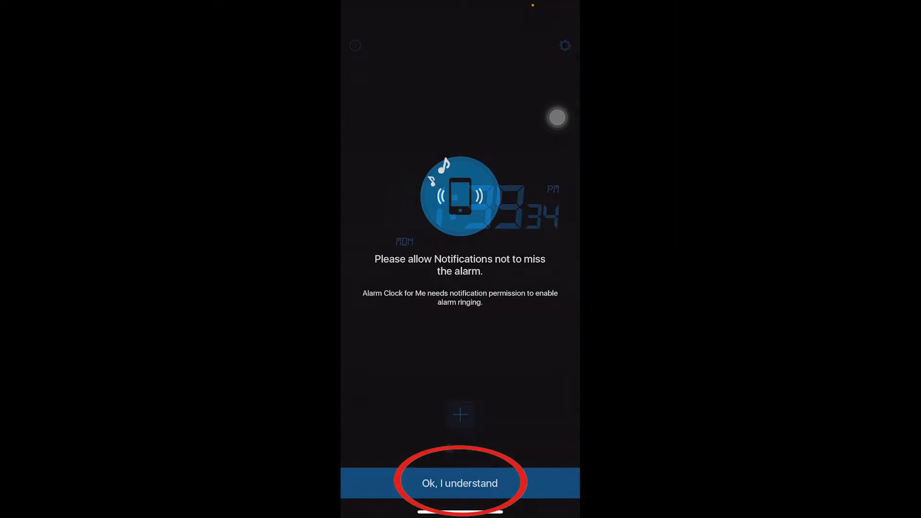
- Tap 'Ok, I understand' on the notifications prompt
{"action": "left_click", "coordinate": [459, 483]}
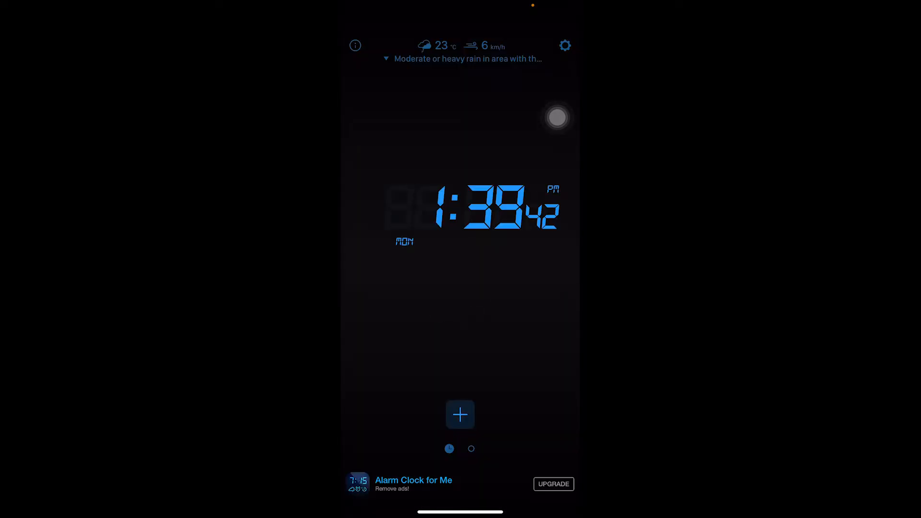
- Create a new alarm with the + button and reach its Snooze settings
{"action": "left_click", "coordinate": [460, 414]}
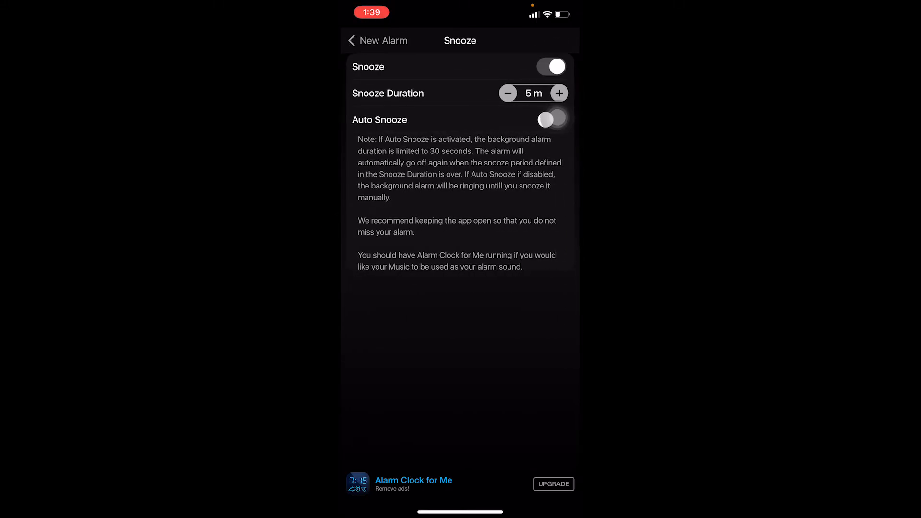
- Keep auto snooze off, re-enable snooze, and lower snooze duration to 3 minutes
{"action": "left_click", "coordinate": [551, 120]}
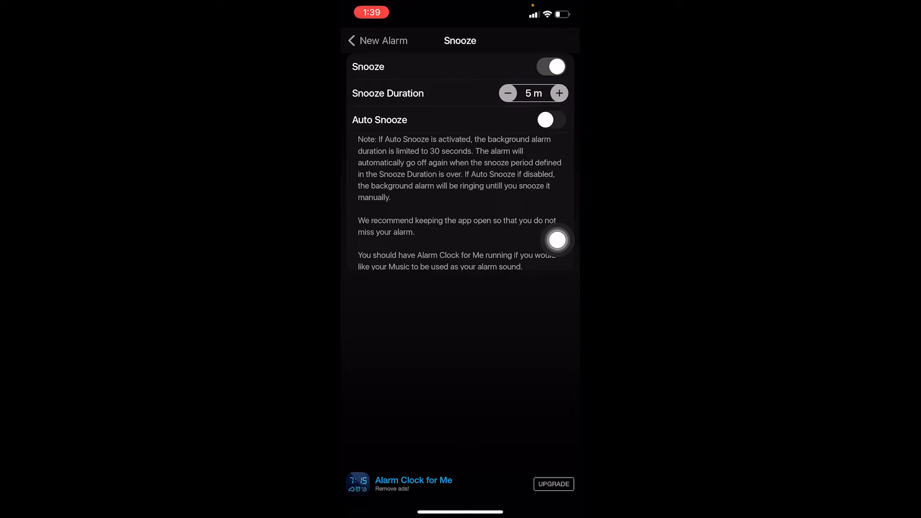
{"action": "left_click", "coordinate": [550, 66]}
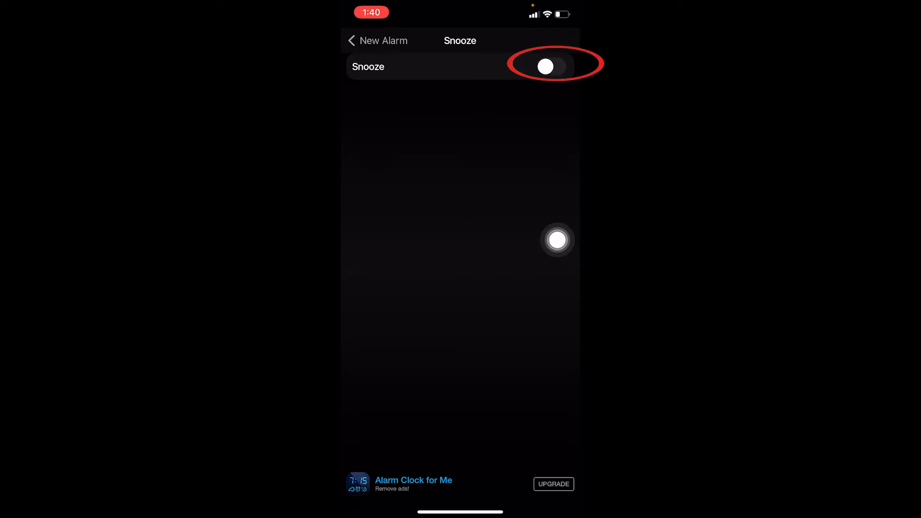
{"action": "left_click", "coordinate": [550, 66]}
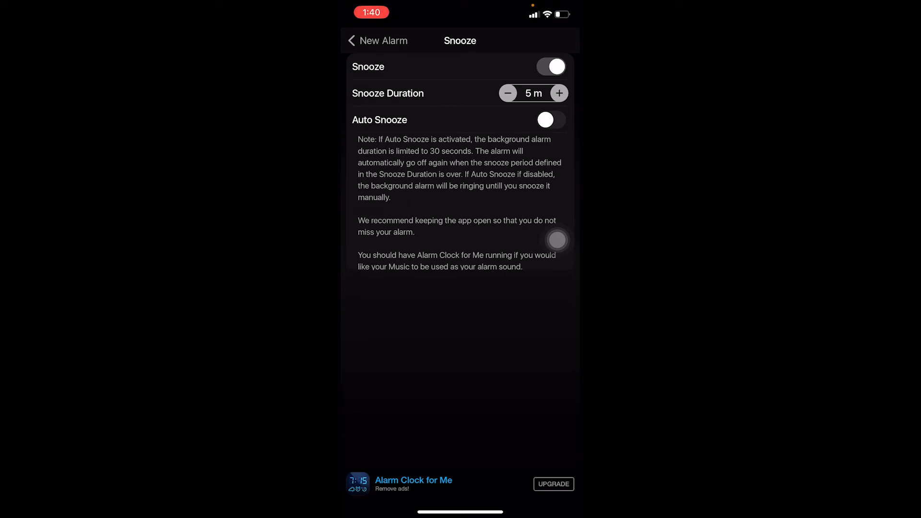
{"action": "left_click", "coordinate": [508, 93]}
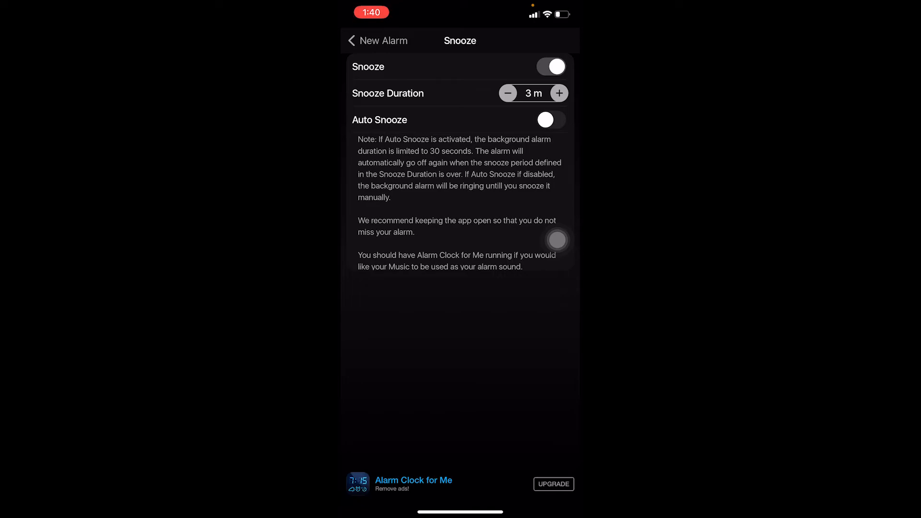
{"action": "left_click", "coordinate": [377, 40]}
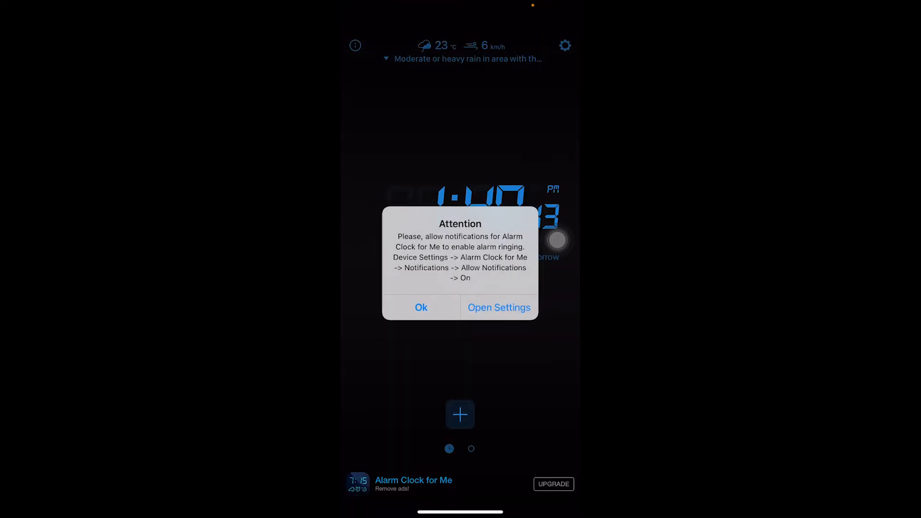
- Dismiss the notifications Attention alert to show the 07:16 am alarm
{"action": "left_click", "coordinate": [421, 307]}
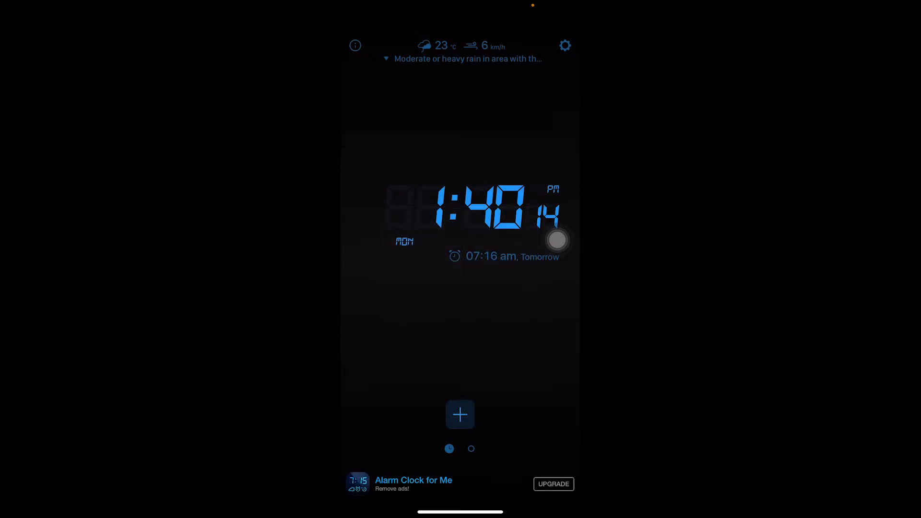